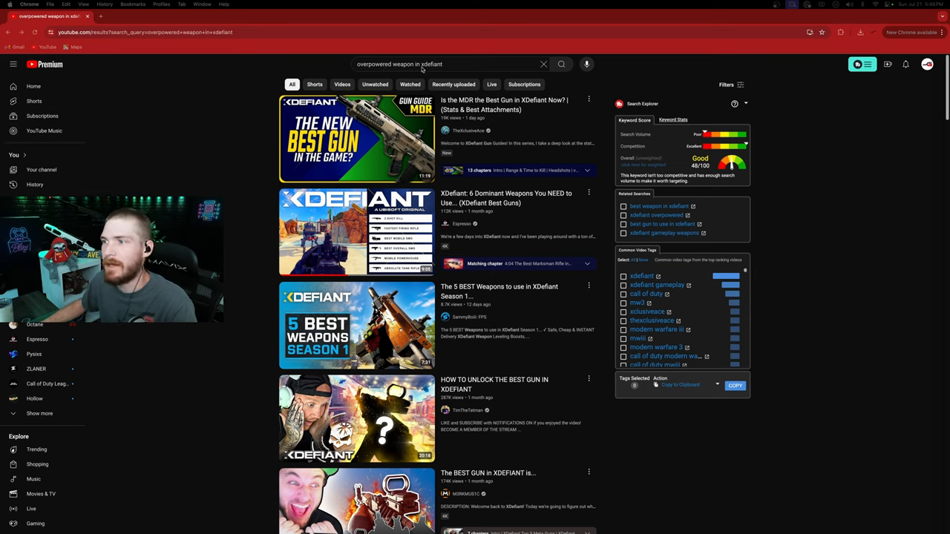
mouse_move(648, 140)
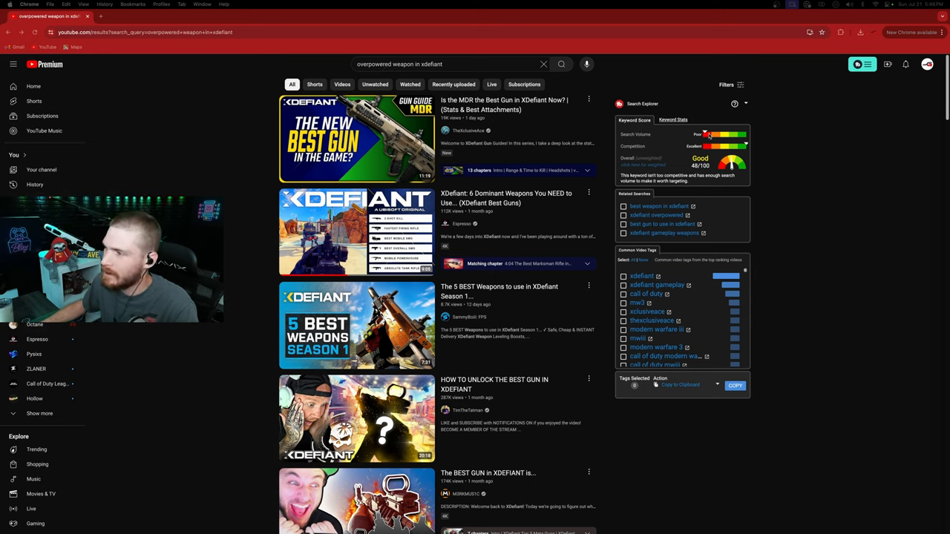
mouse_move(708, 140)
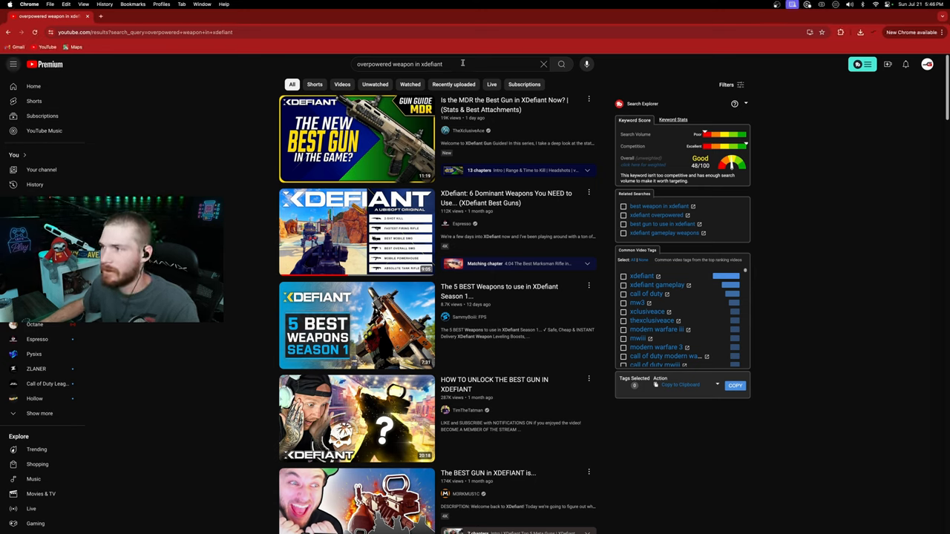
Search YouTube for 'xdefiant' and scroll to read its Search Explorer score of 23/100.
click(445, 64)
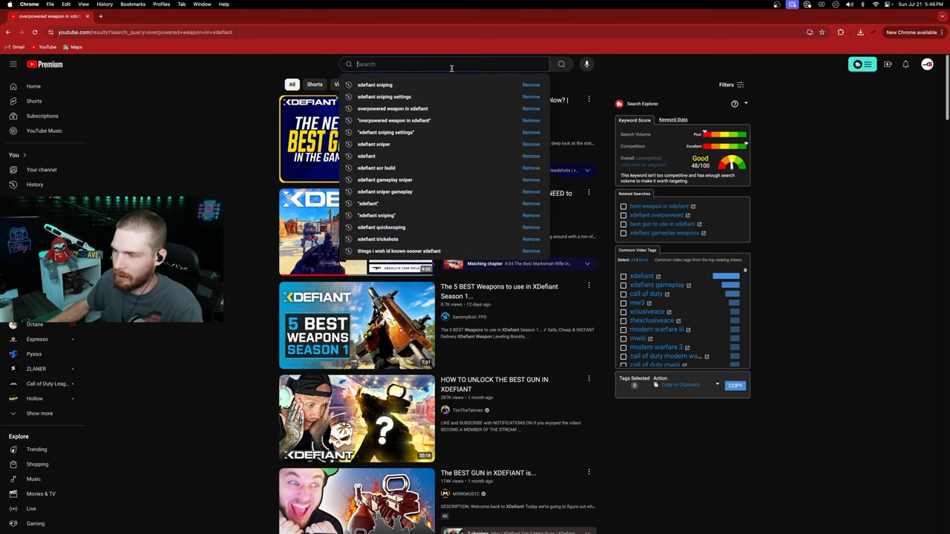
text(xdefiant)
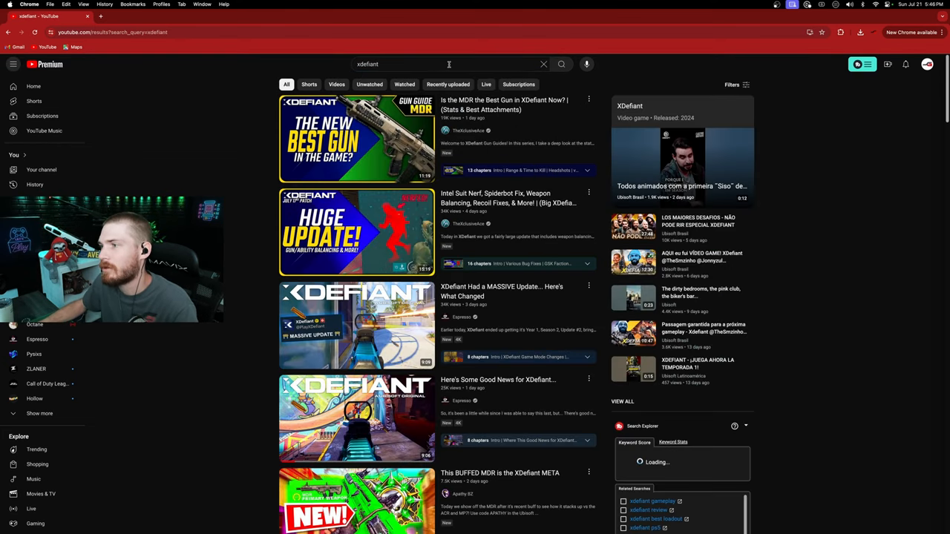
scroll(down, 3)
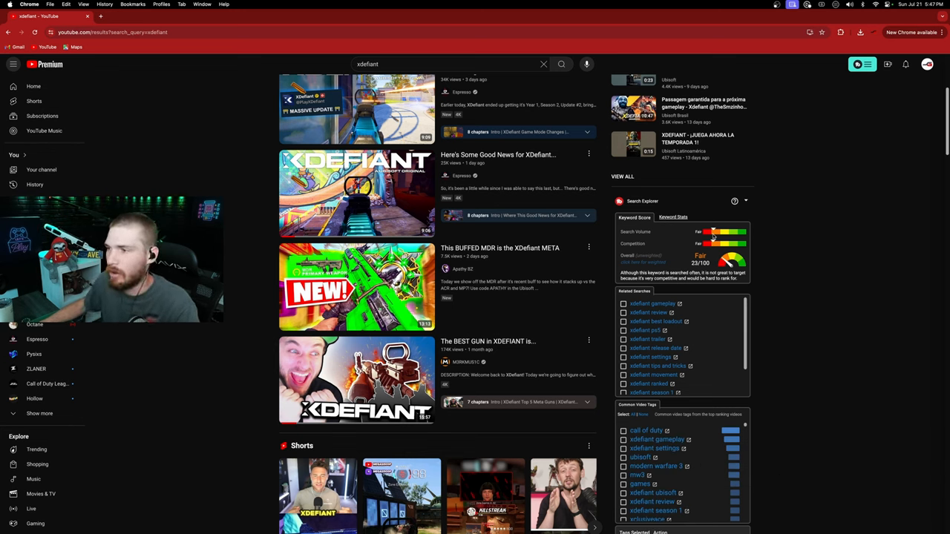
scroll(up, 3)
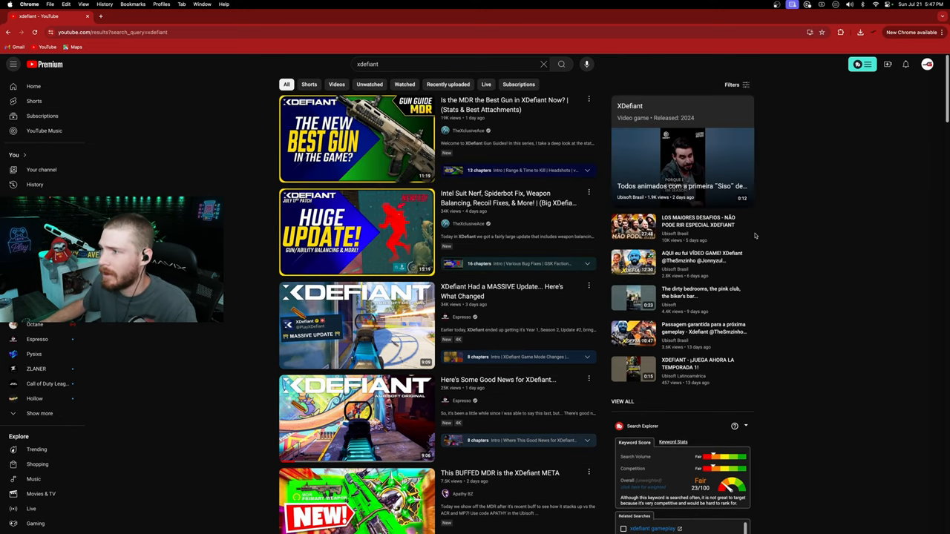
mouse_move(733, 84)
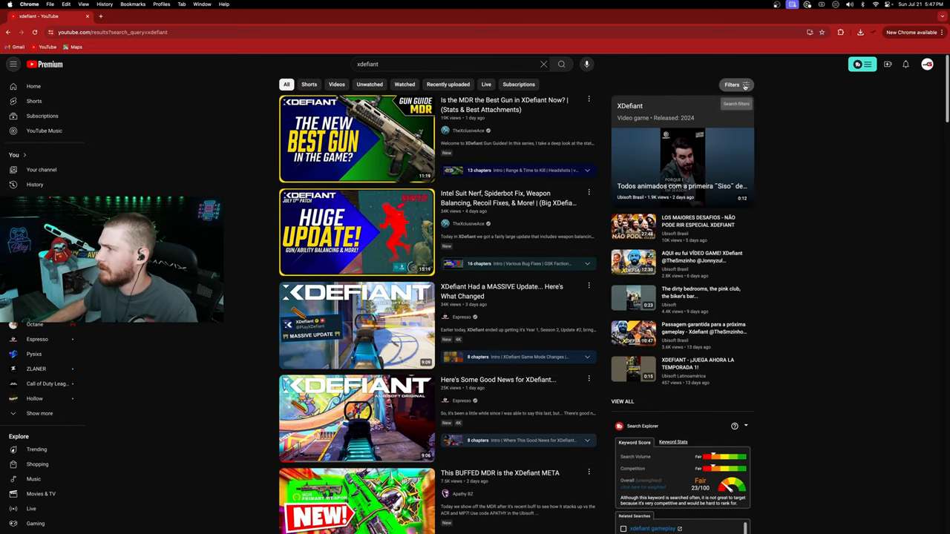
click(732, 85)
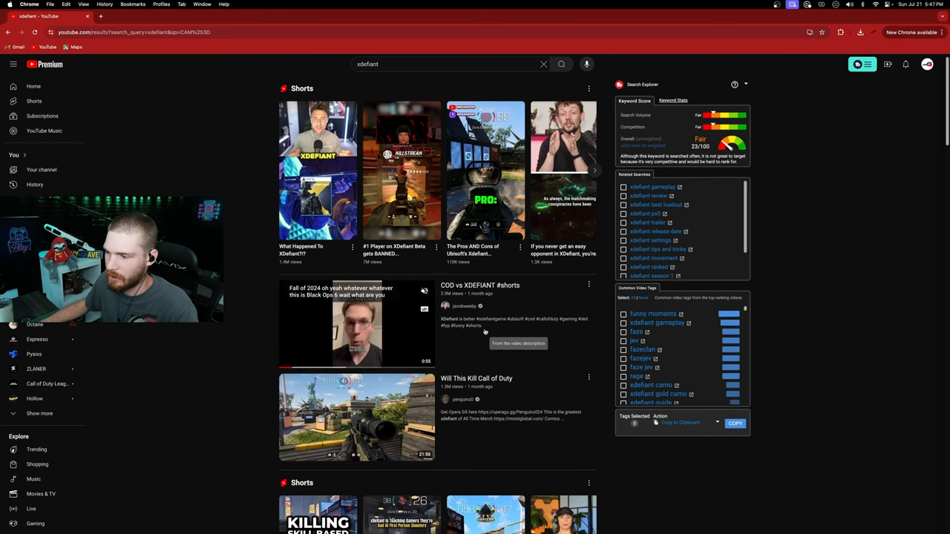
scroll(down, 3)
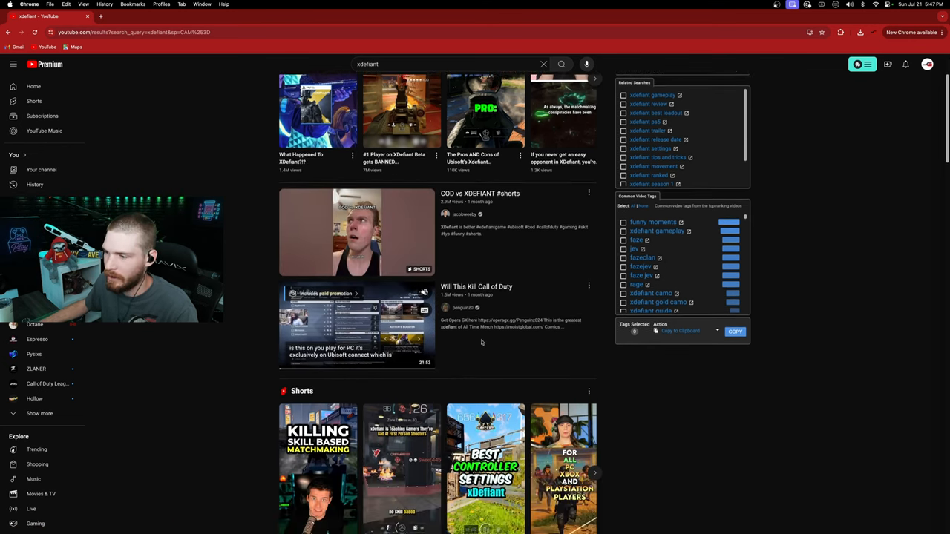
scroll(down, 3)
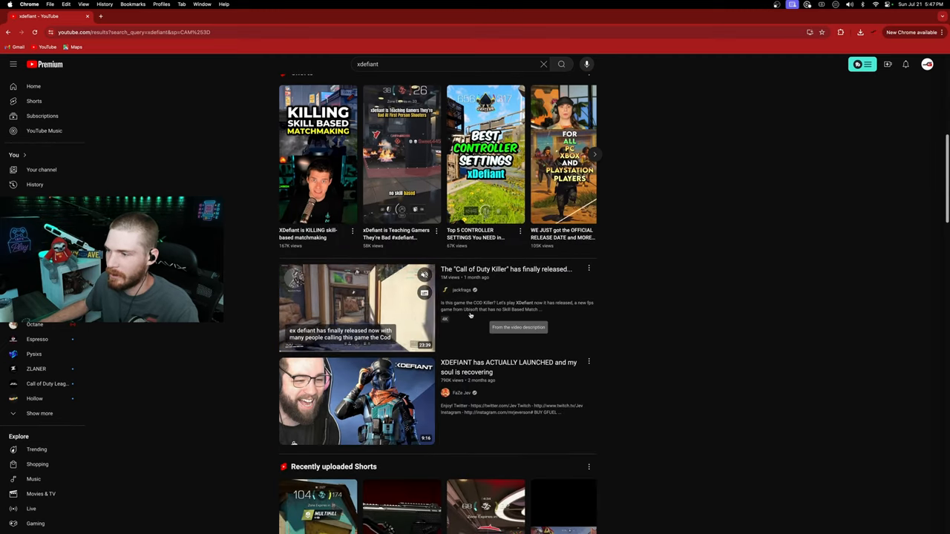
scroll(up, 3)
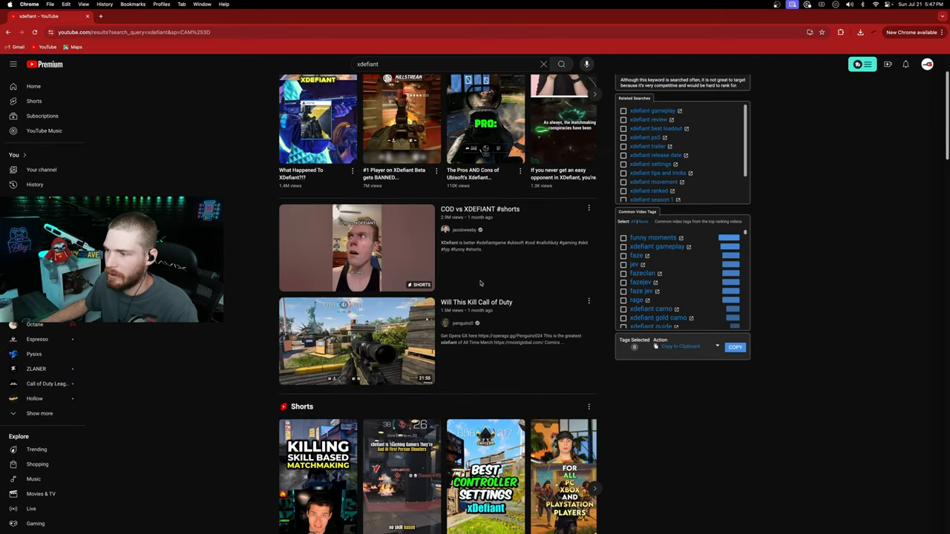
scroll(down, 3)
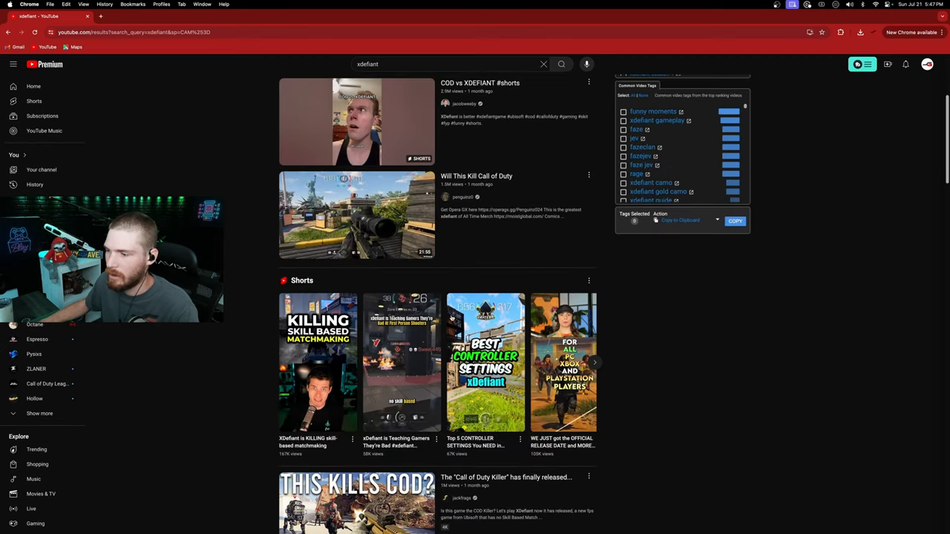
scroll(down, 3)
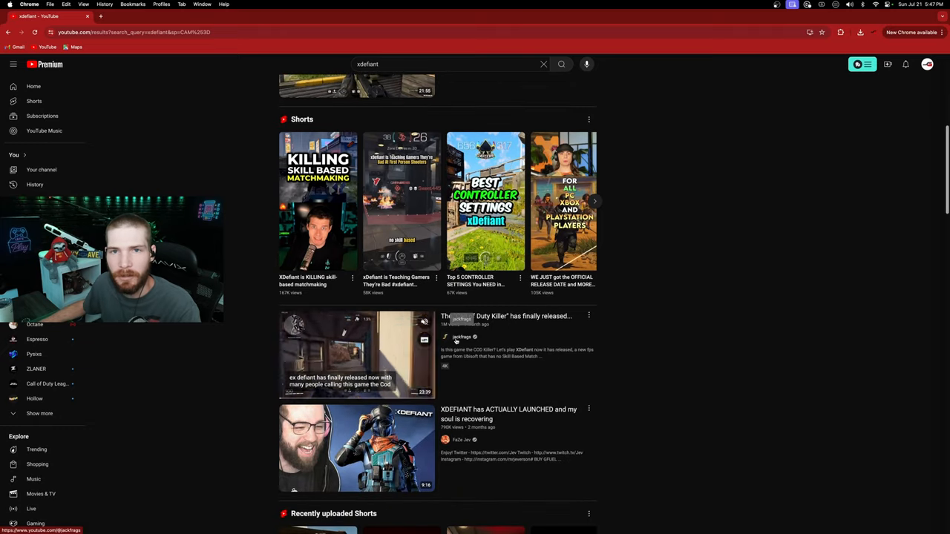
scroll(down, 3)
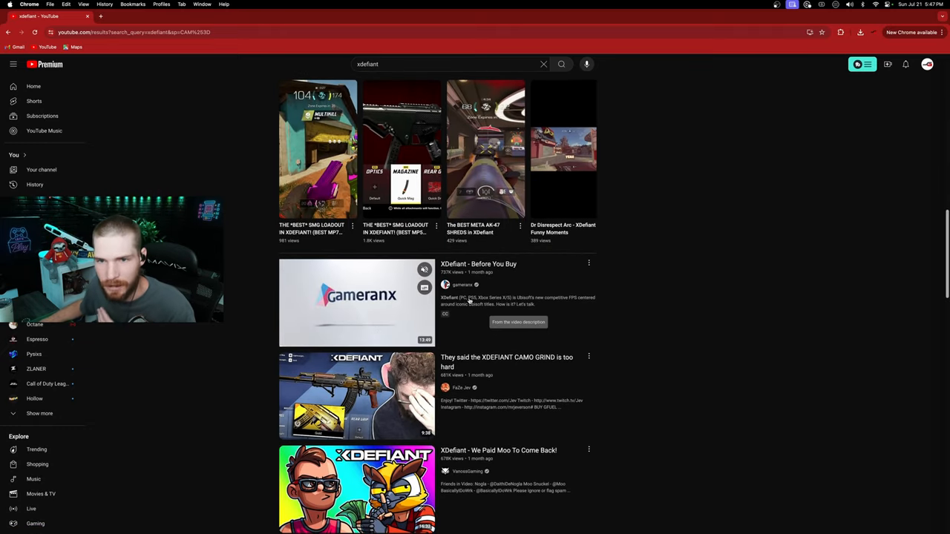
scroll(down, 3)
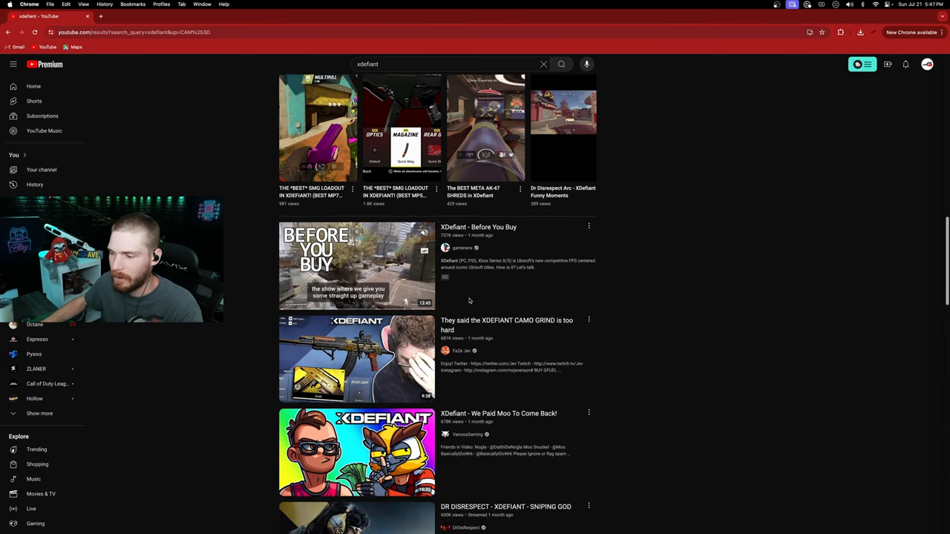
scroll(down, 3)
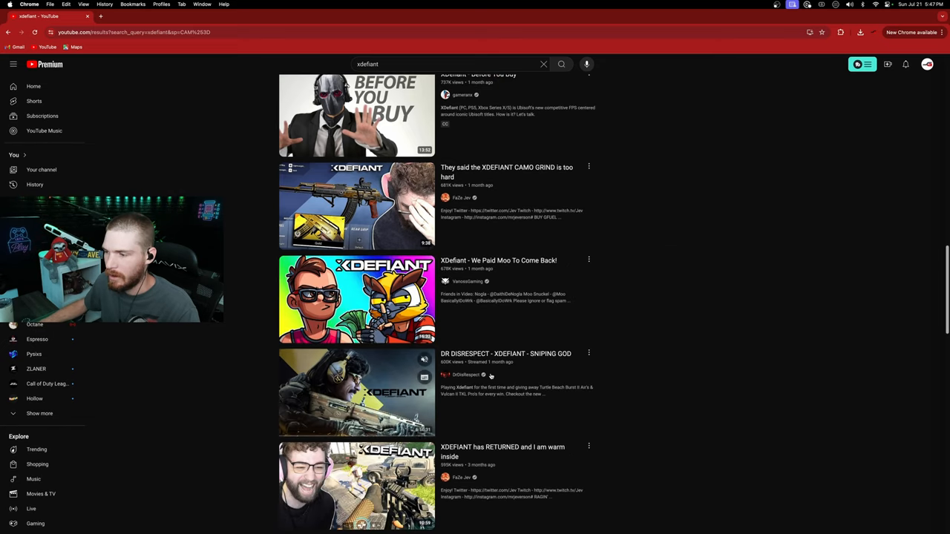
scroll(down, 3)
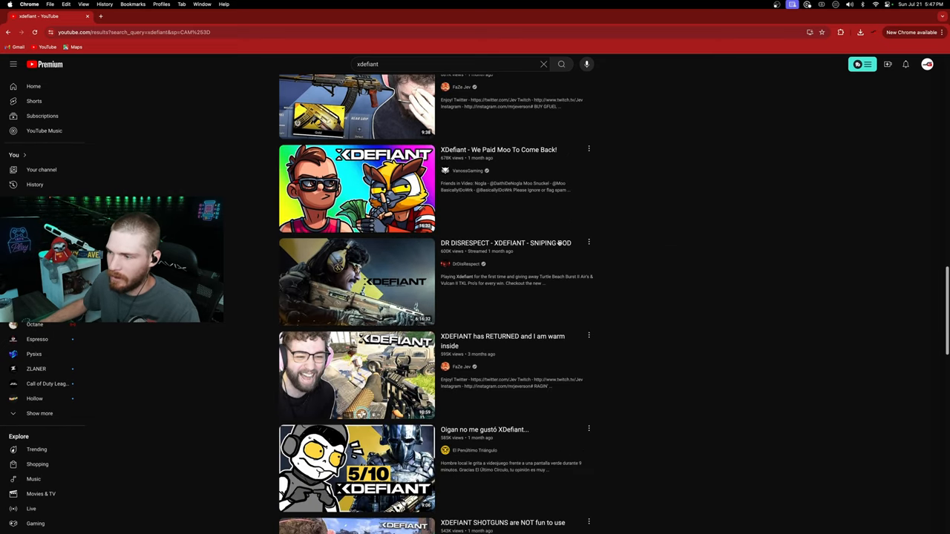
scroll(down, 3)
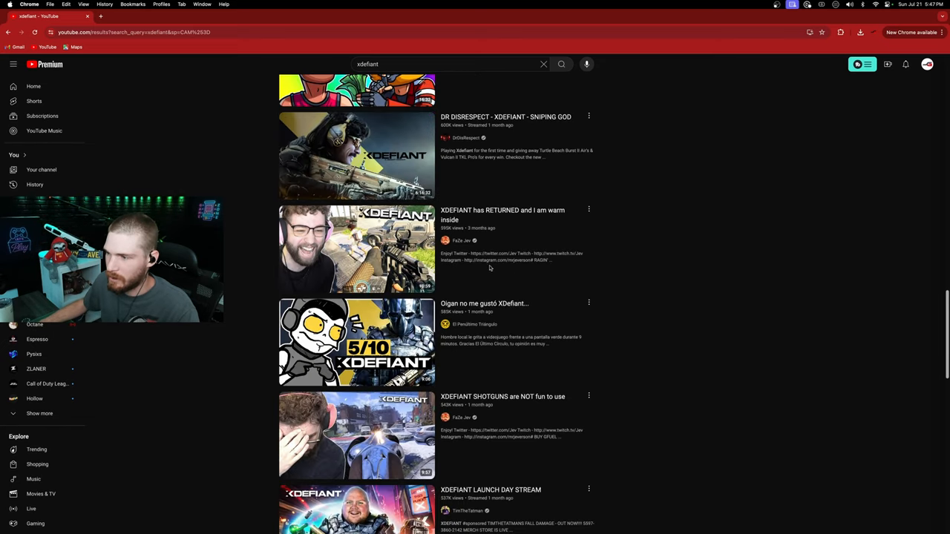
mouse_move(357, 249)
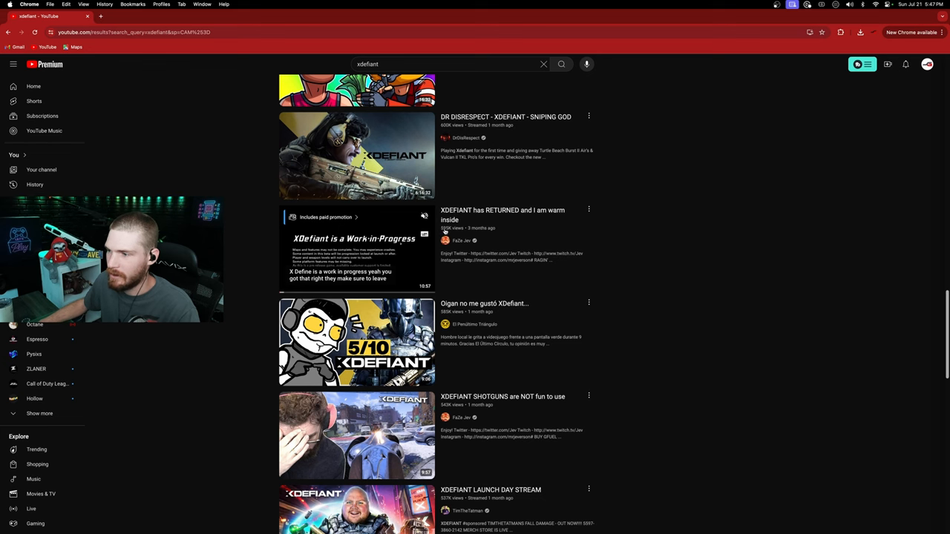
scroll(down, 3)
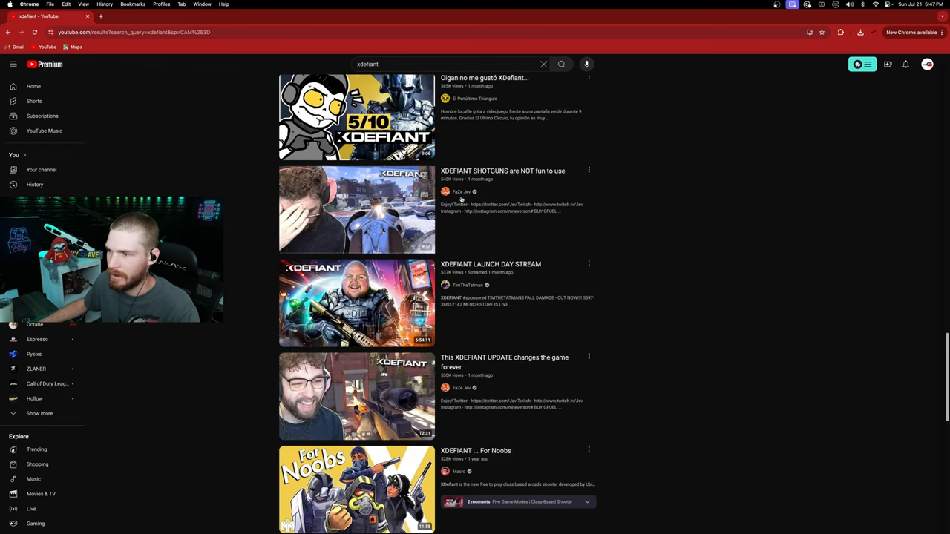
scroll(down, 3)
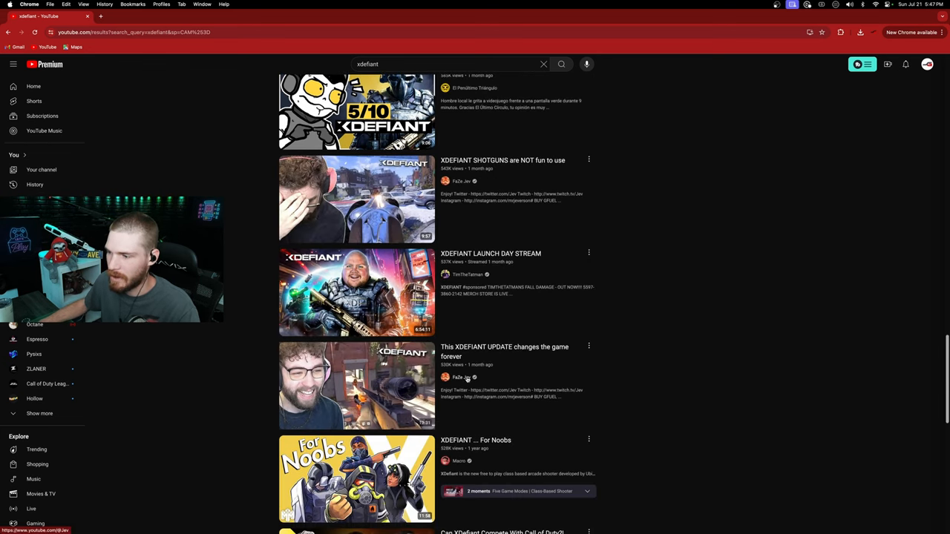
scroll(up, 3)
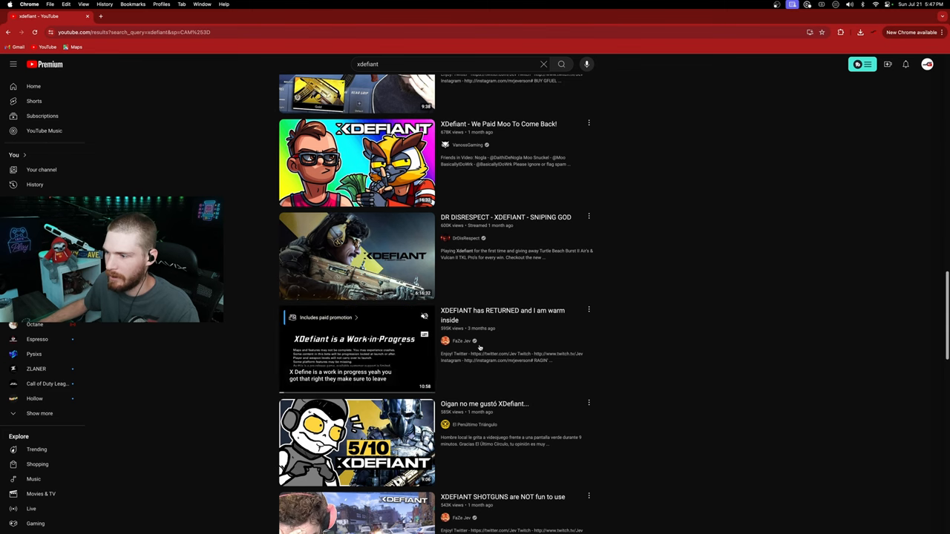
scroll(down, 3)
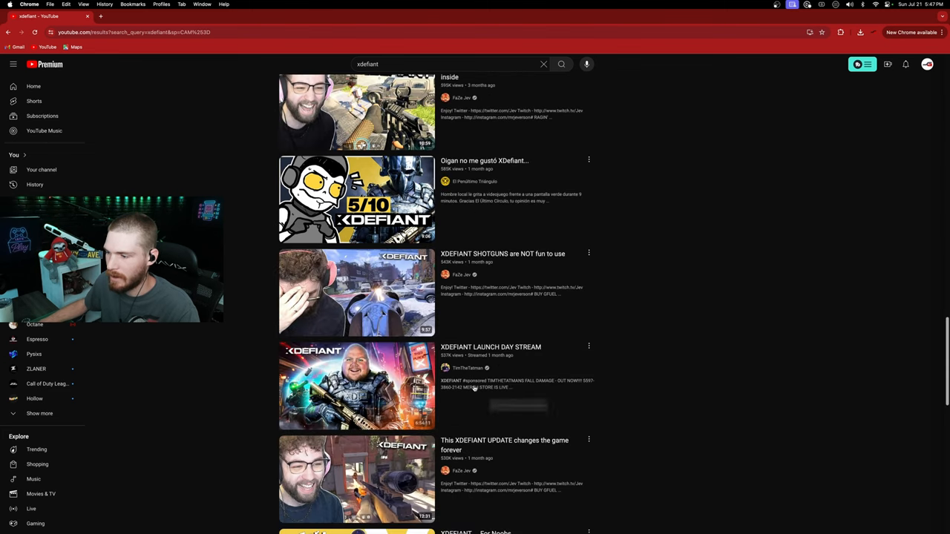
scroll(down, 3)
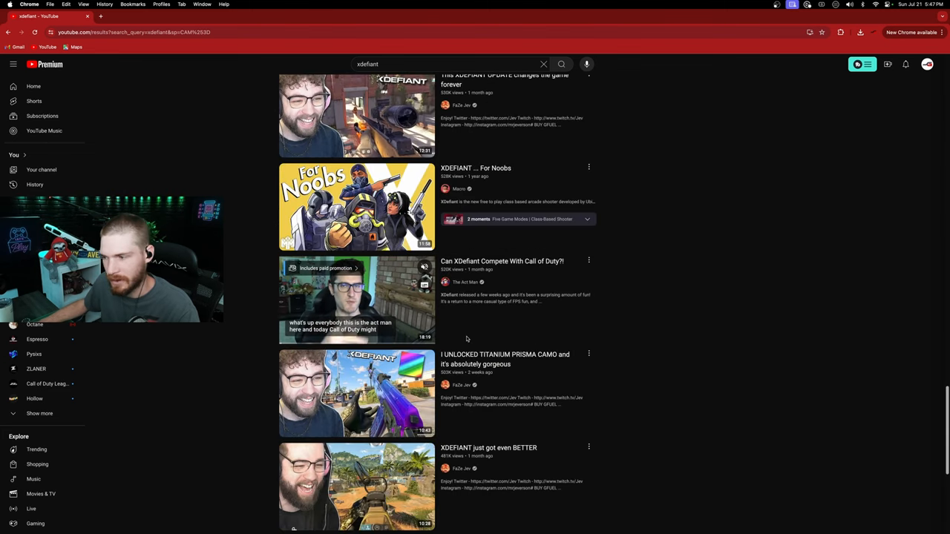
scroll(down, 3)
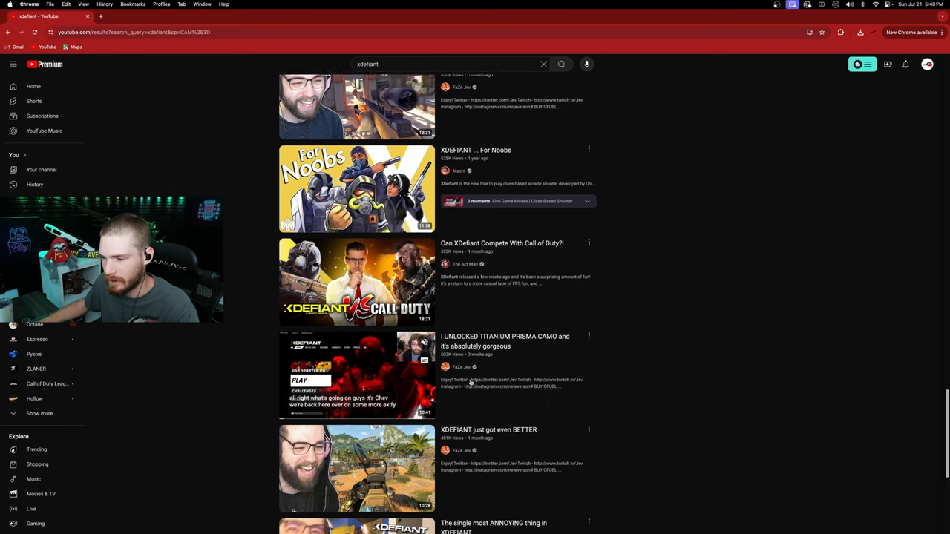
scroll(down, 3)
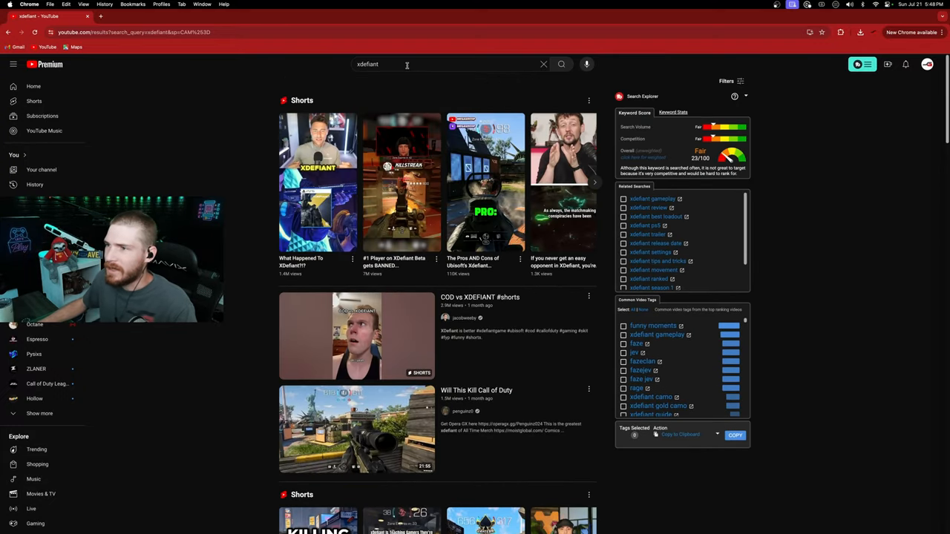
Search 'xdefiant sniping settings' from suggestions (46/100), then edit the query to 'xdefiant sniping'.
click(407, 64)
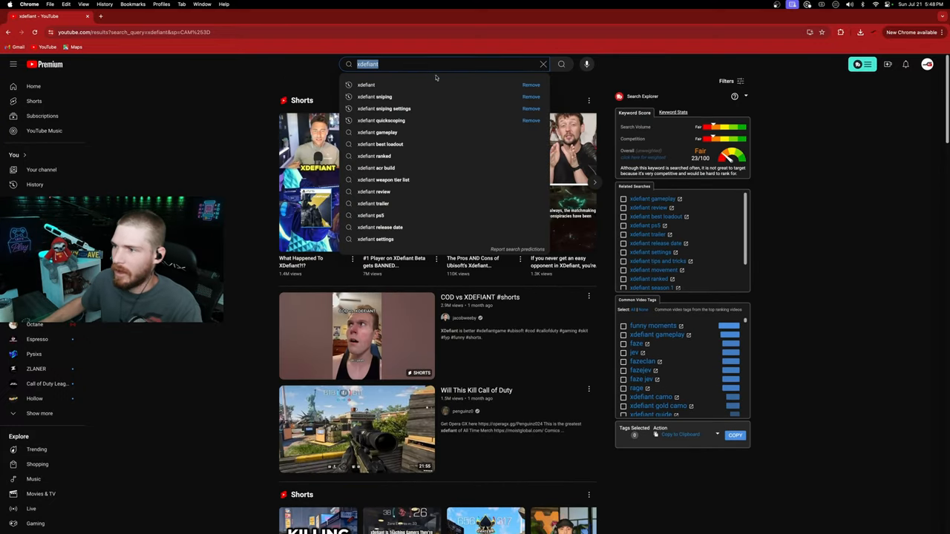
click(384, 109)
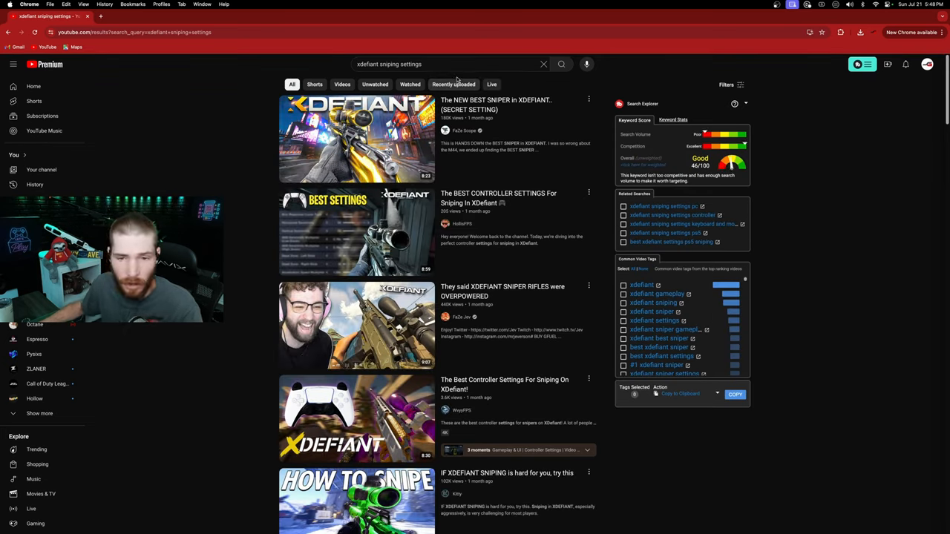
click(446, 64)
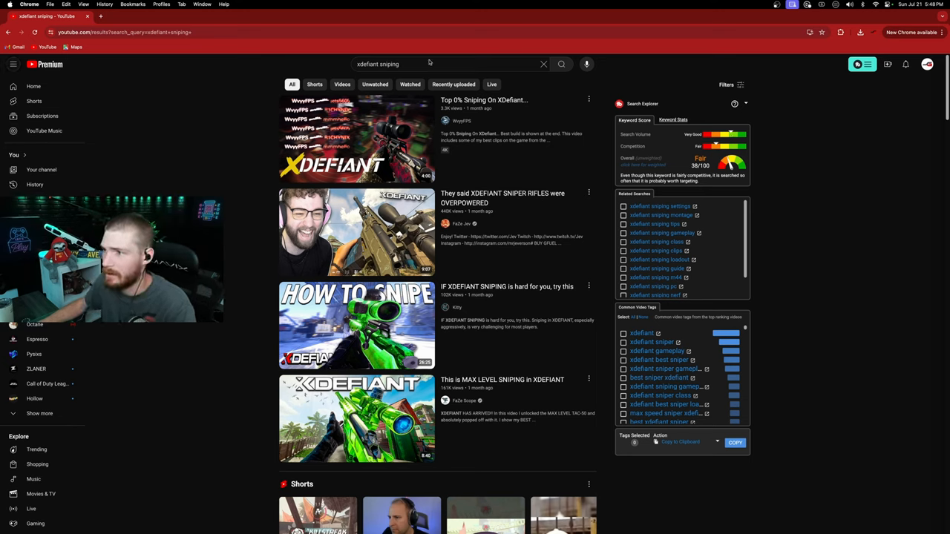
Run a search for the 'xdefiant ranked' suggestion, scored Fair at 35/100.
click(441, 64)
text(ra)
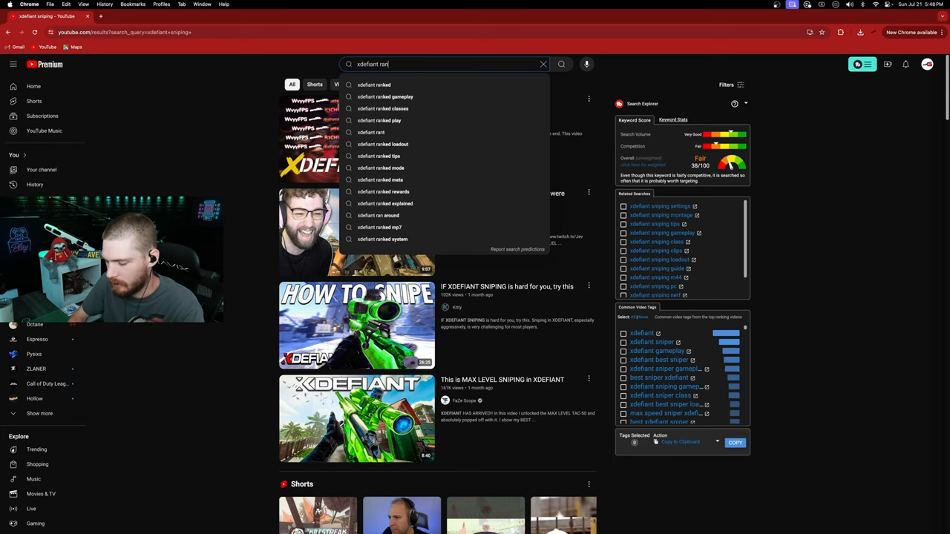
click(381, 97)
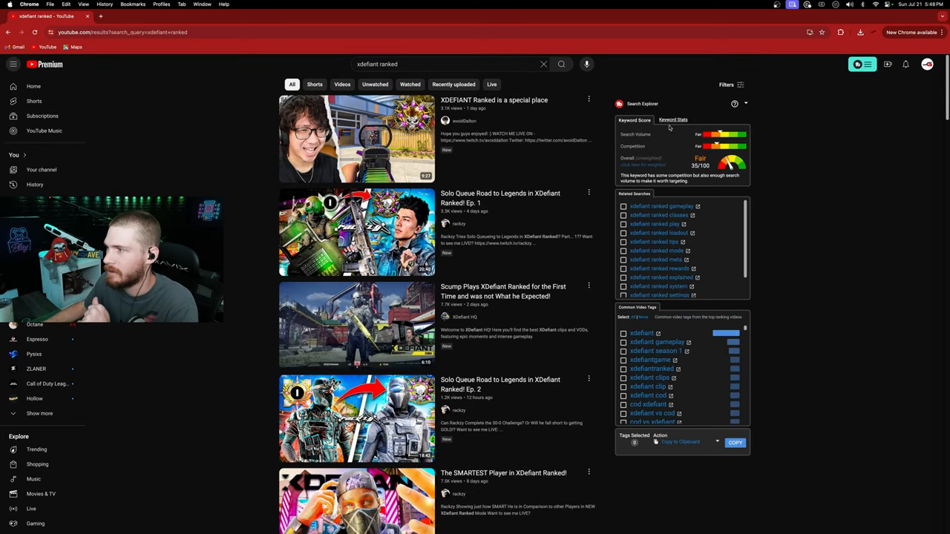
mouse_move(720, 141)
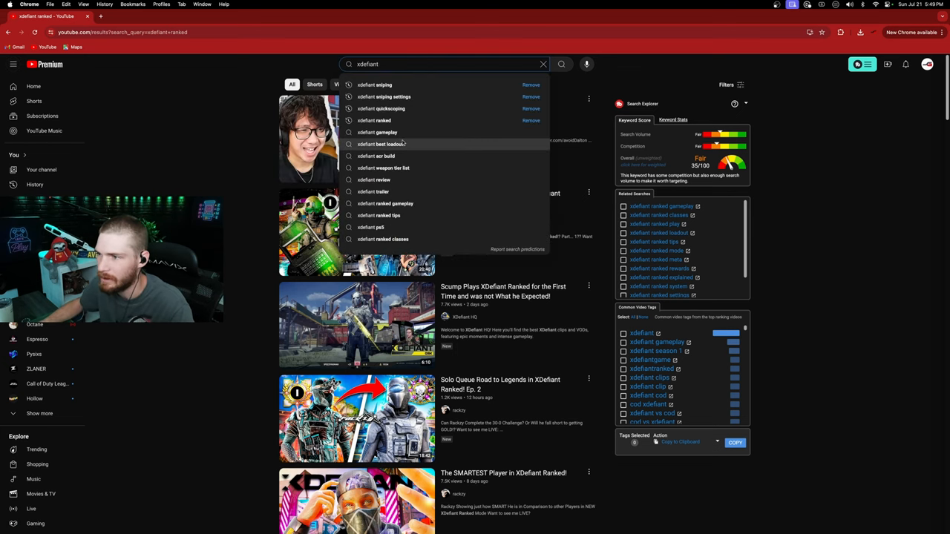
Run the 'xdefiant best loadout' suggestion, rated Very Good at 65/100.
click(385, 144)
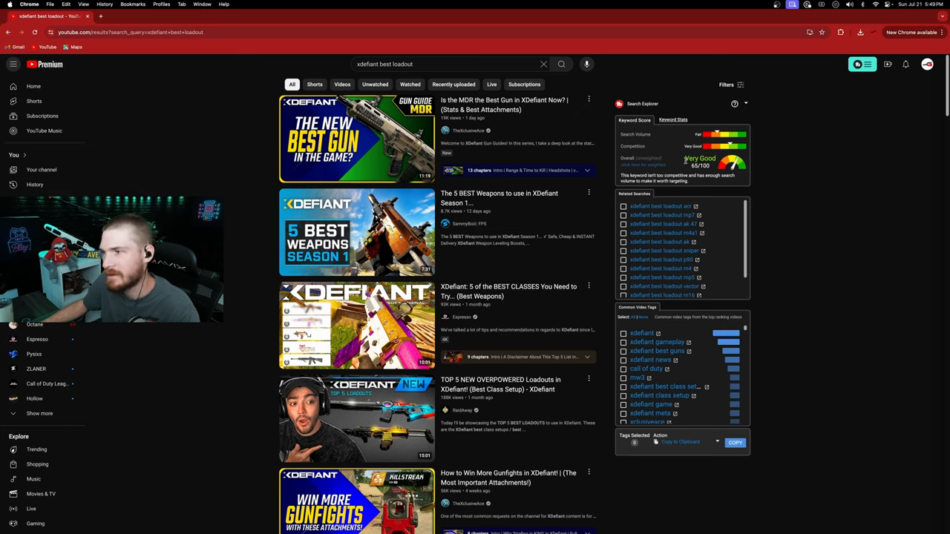
mouse_move(356, 139)
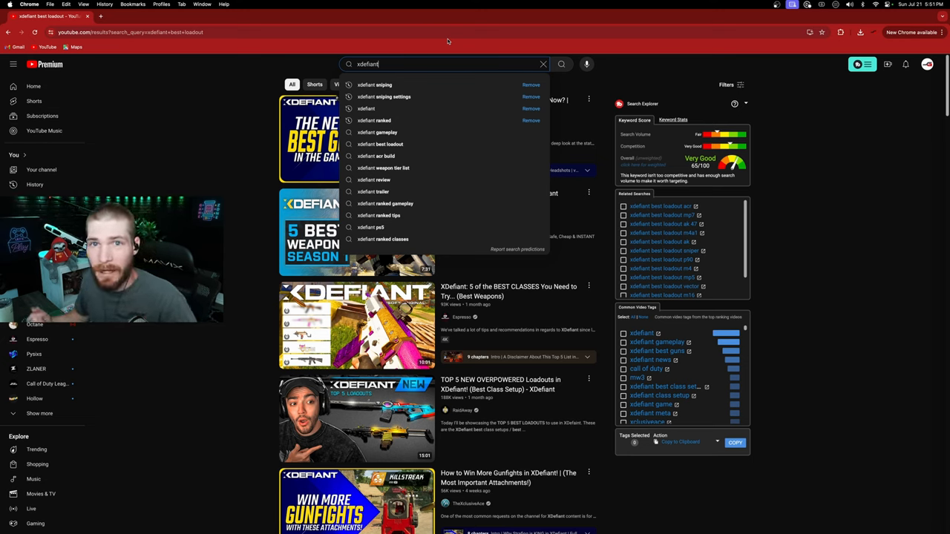
mouse_move(457, 203)
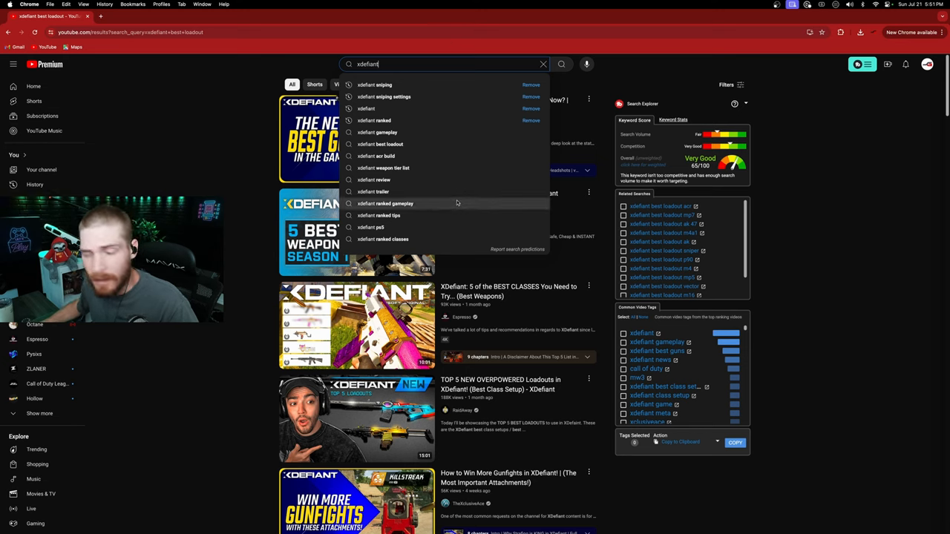